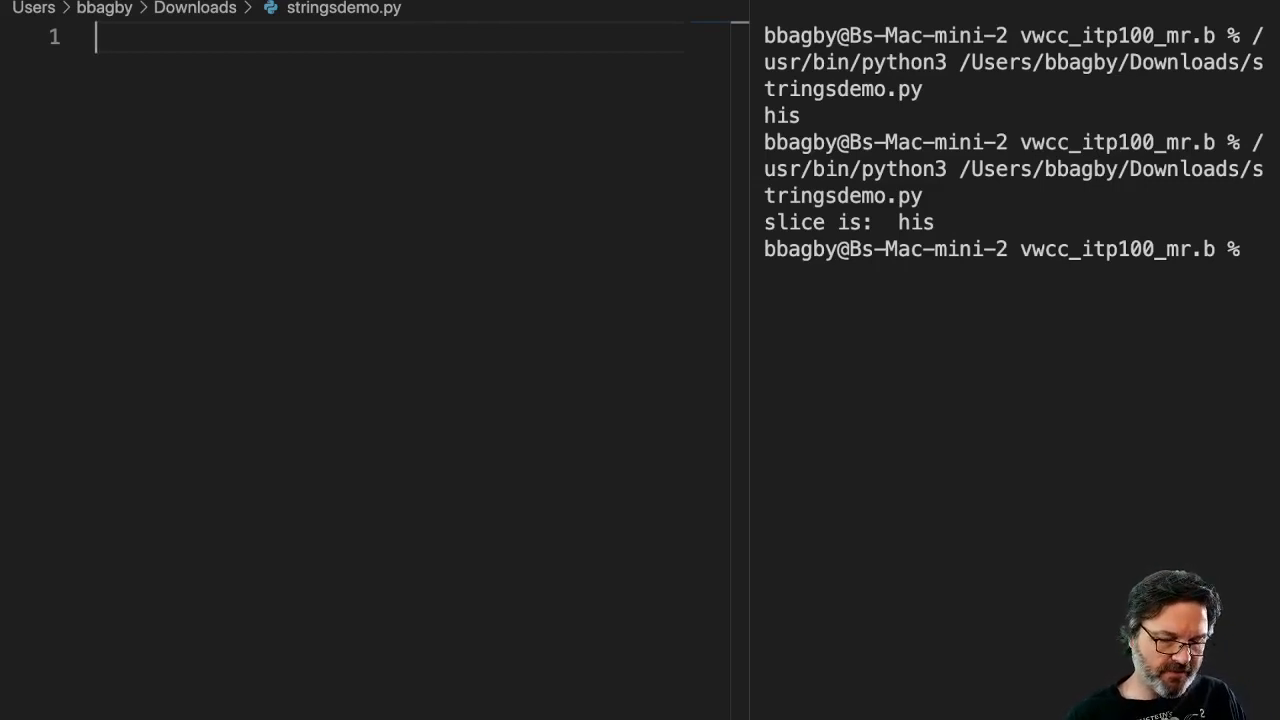
# - Write myString = 'I love coffee!!!' on line 1 and start a new line
pyautogui.write('my')
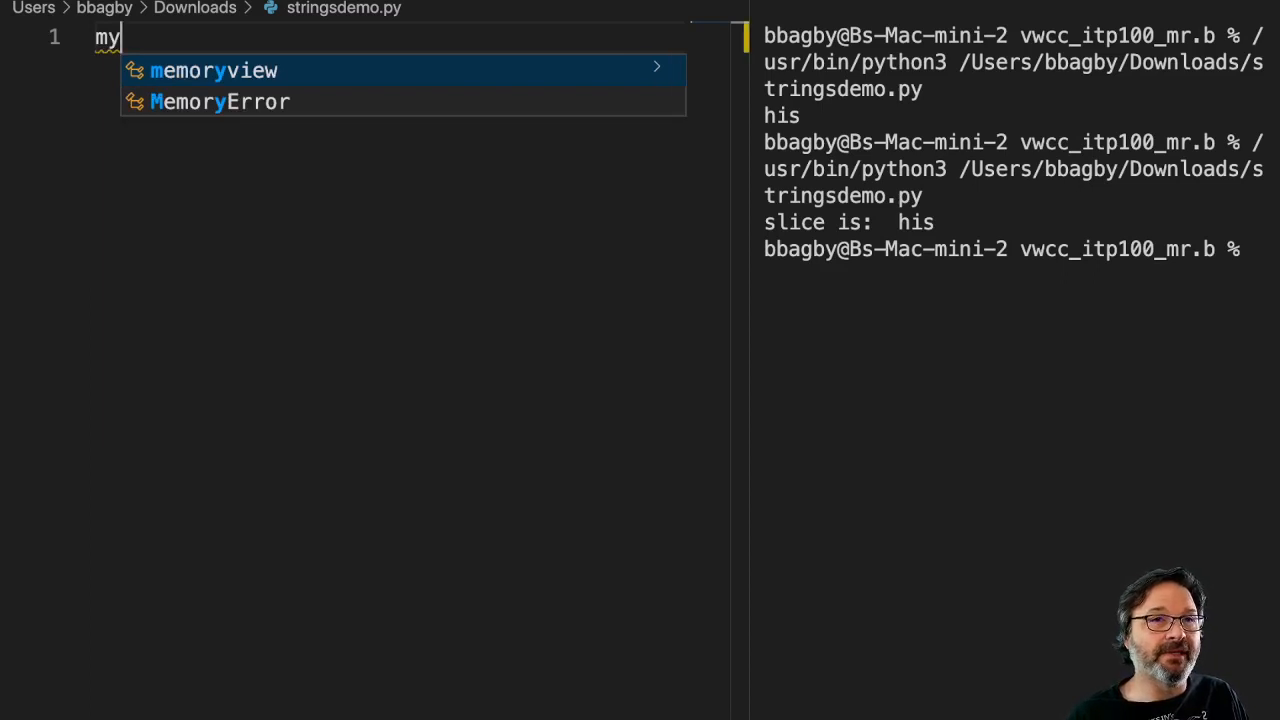
pyautogui.write('S')
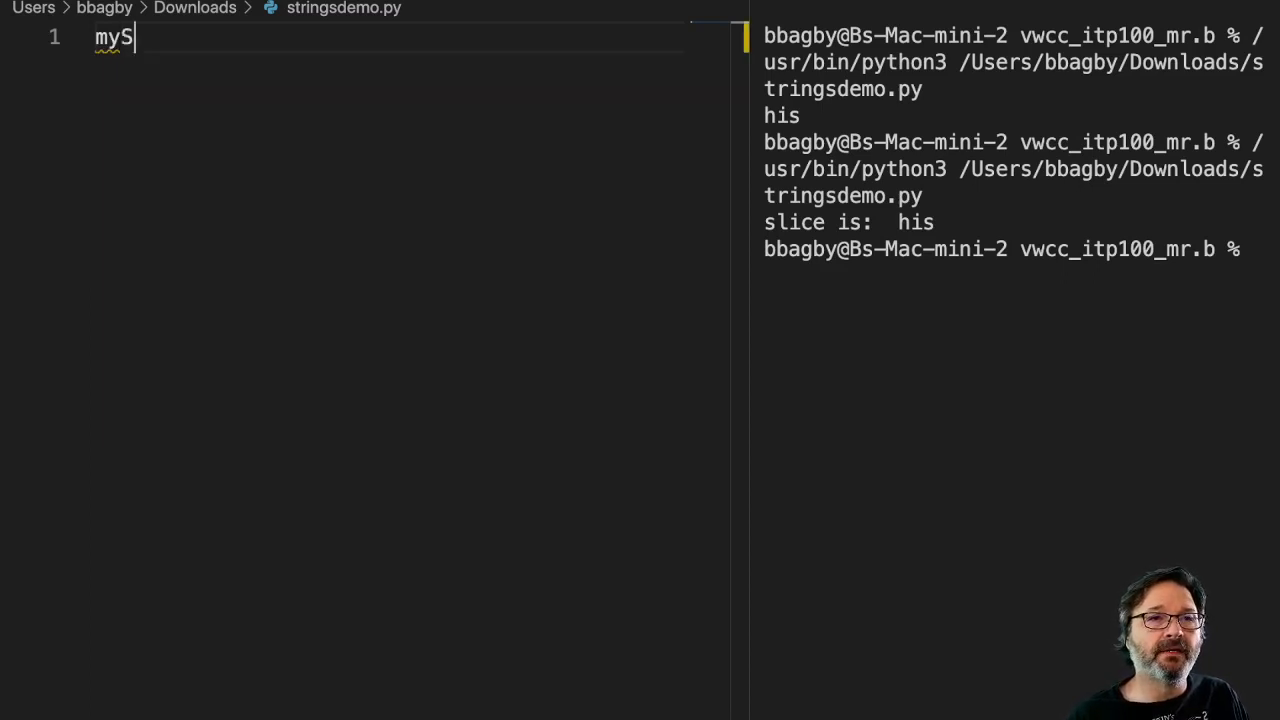
pyautogui.write("tring = '")
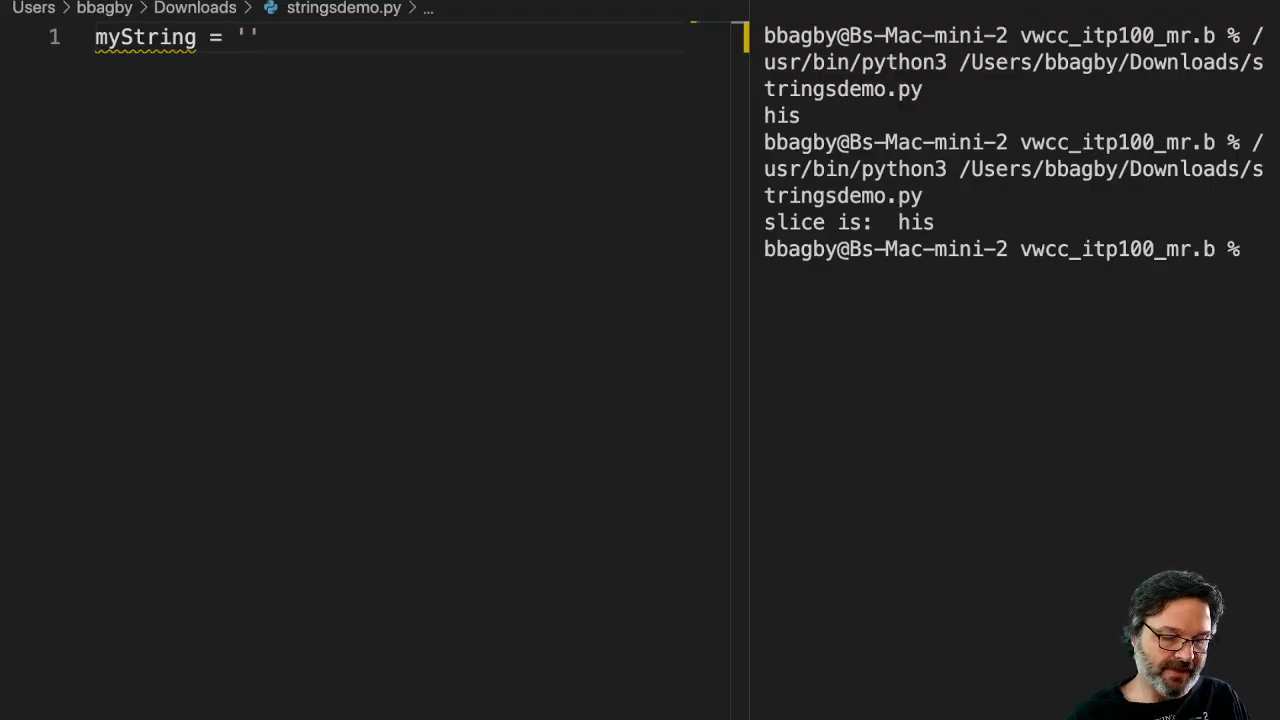
pyautogui.write('I l')
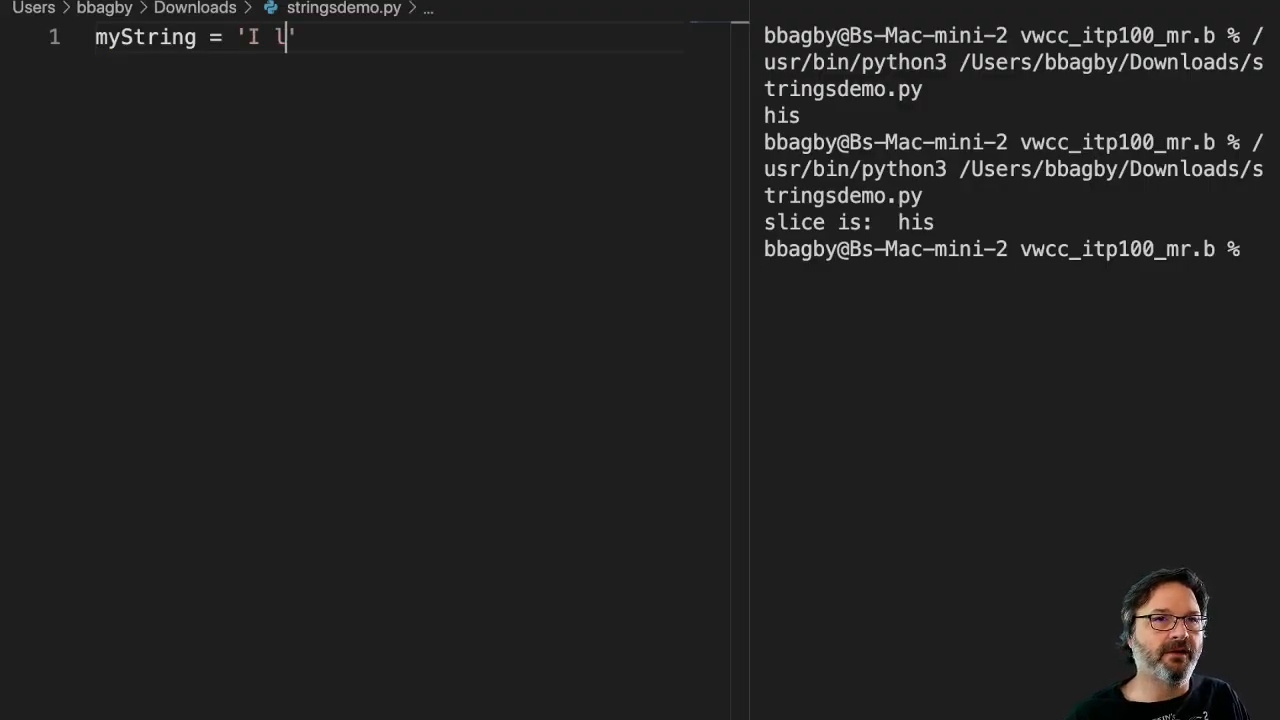
pyautogui.write('ove co')
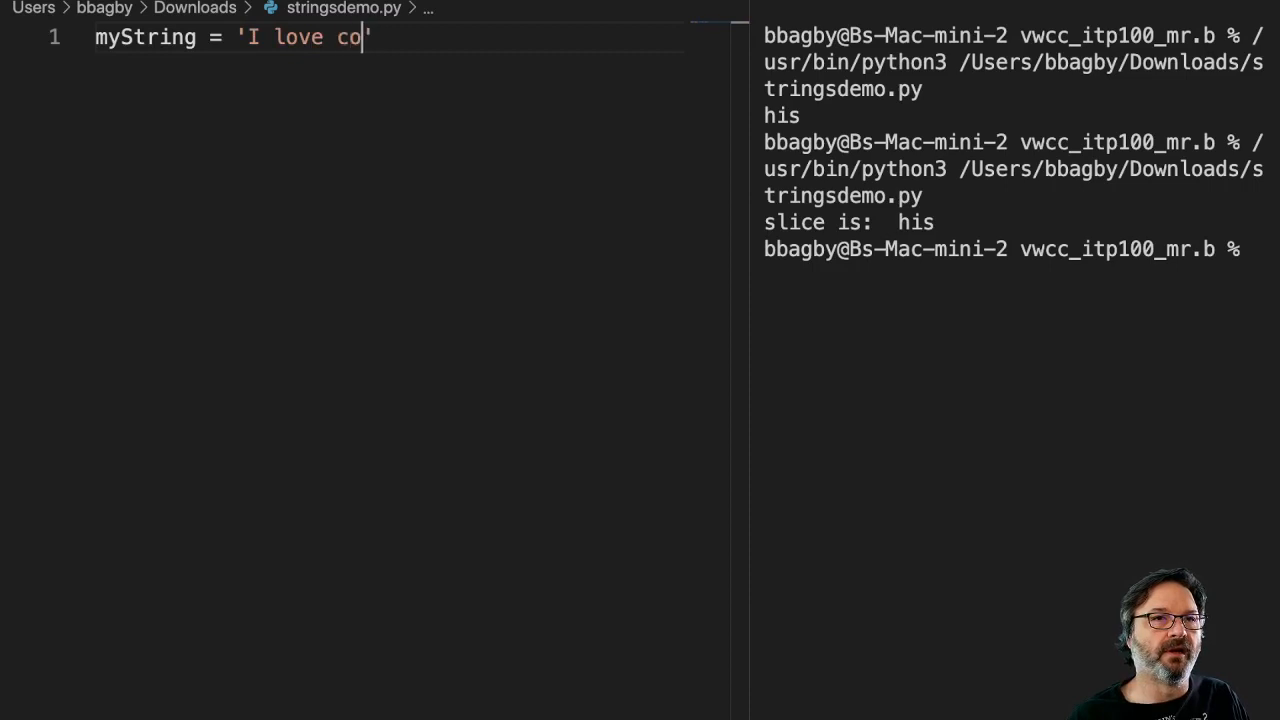
pyautogui.write('ffee!!!')
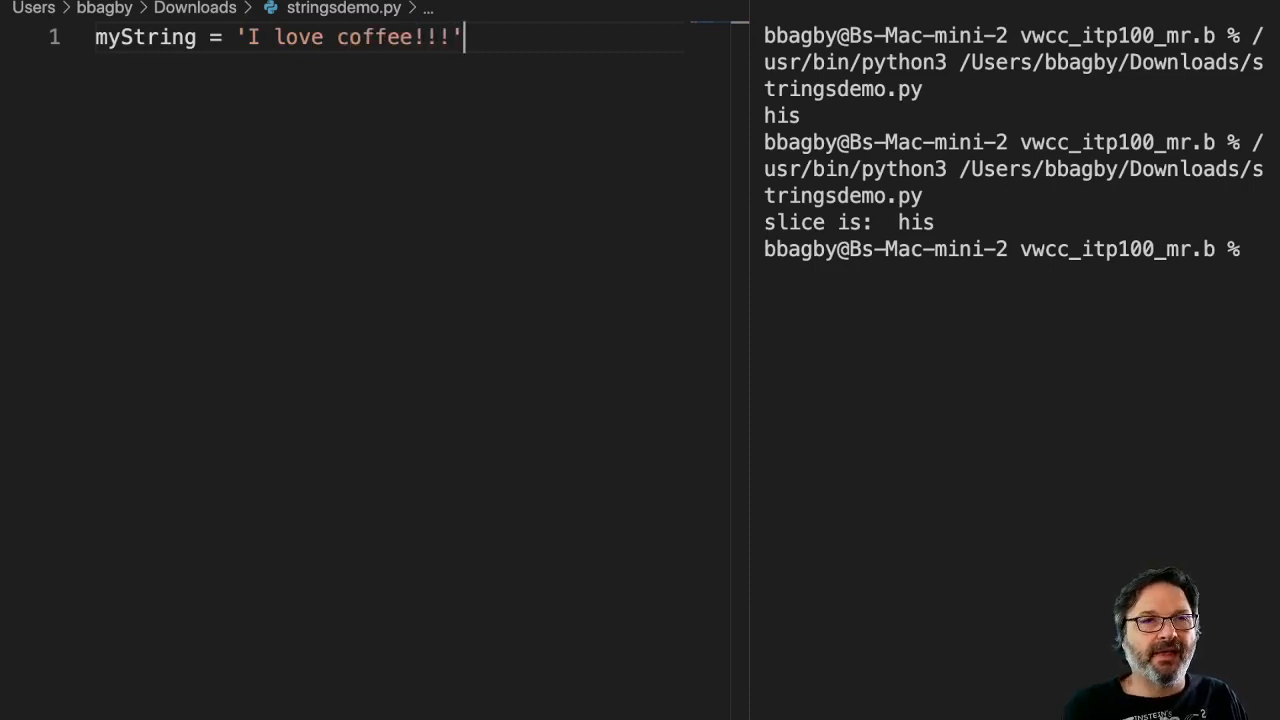
pyautogui.press('enter')
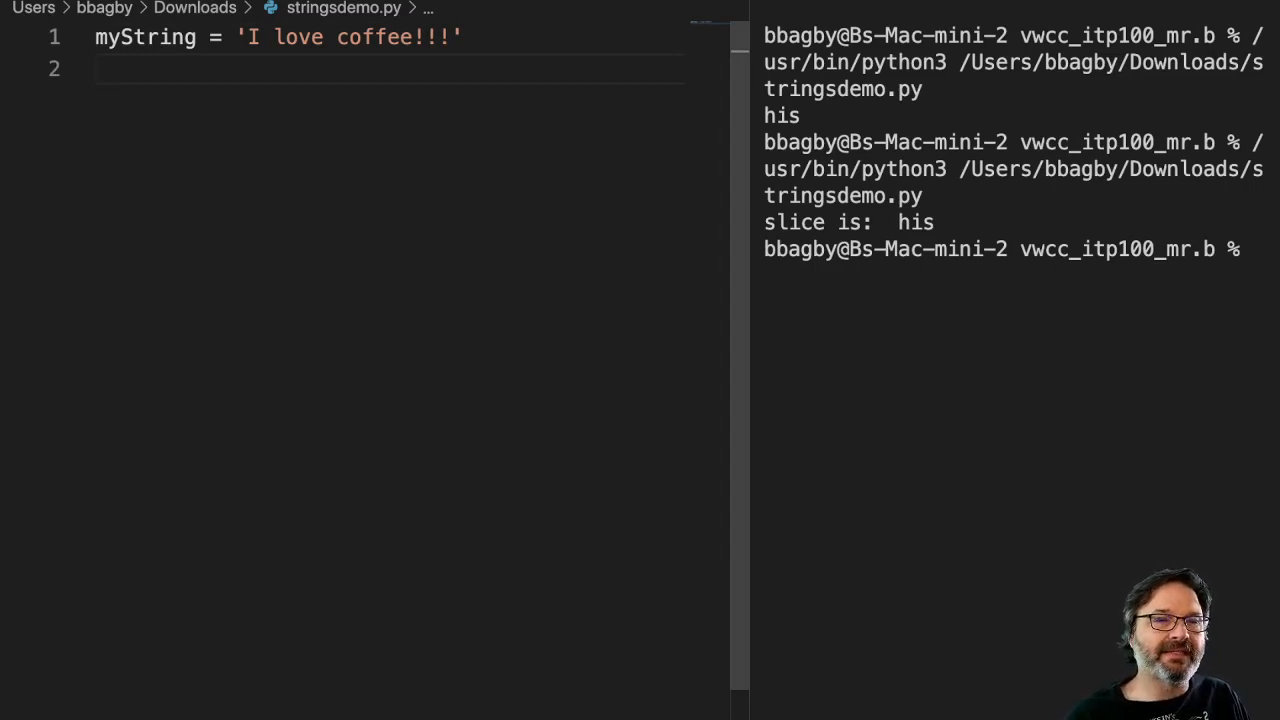
# - Write mySlice = myString on line 2, accepting the autocomplete suggestion
pyautogui.write('my')
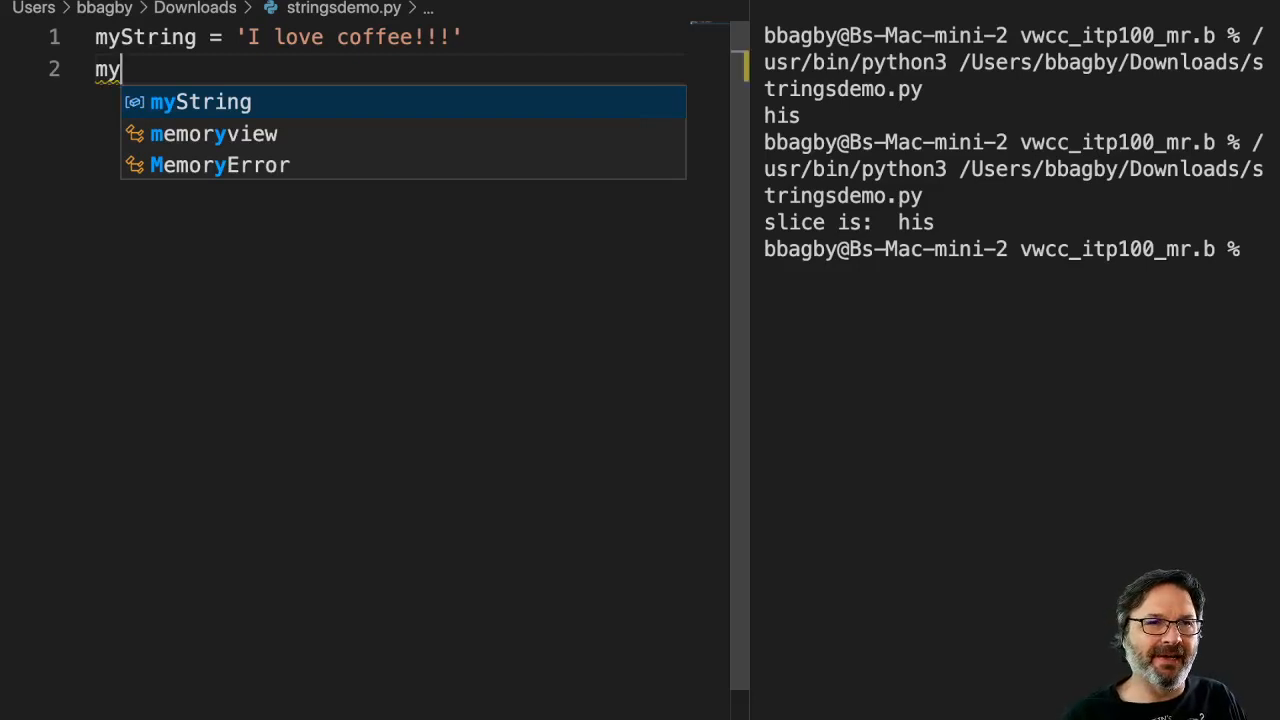
pyautogui.write('Slice')
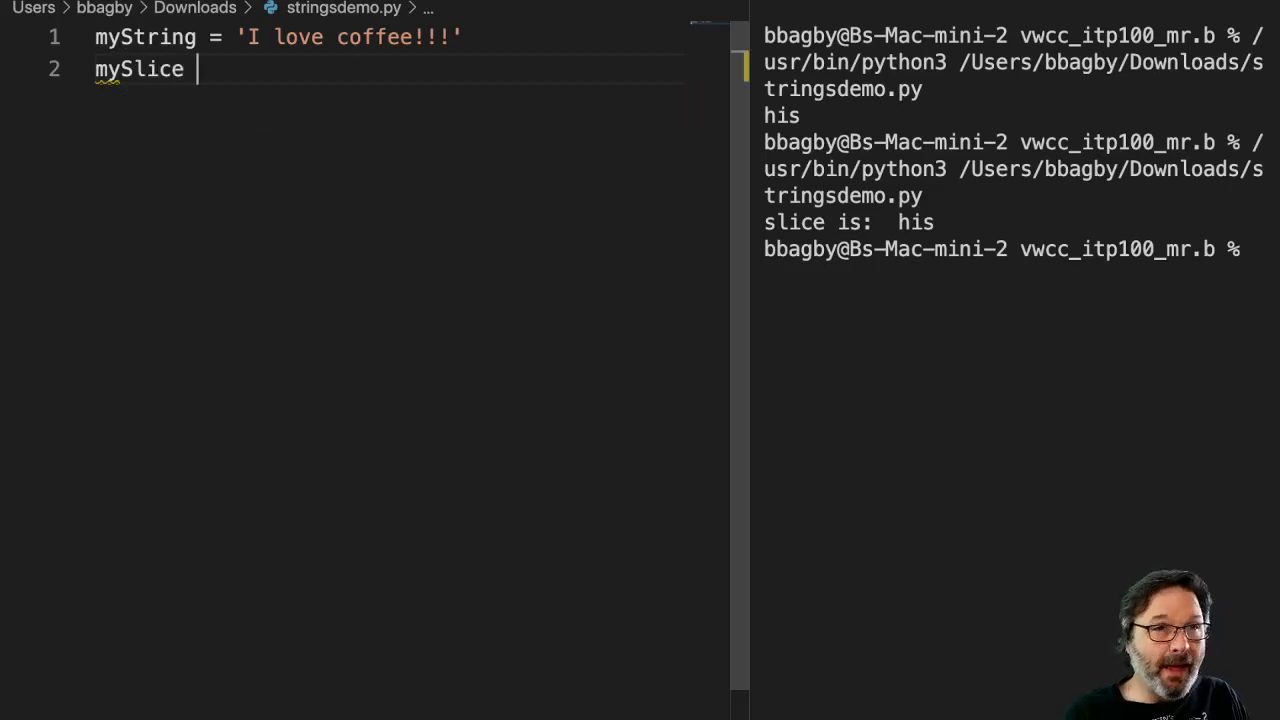
pyautogui.write('=')
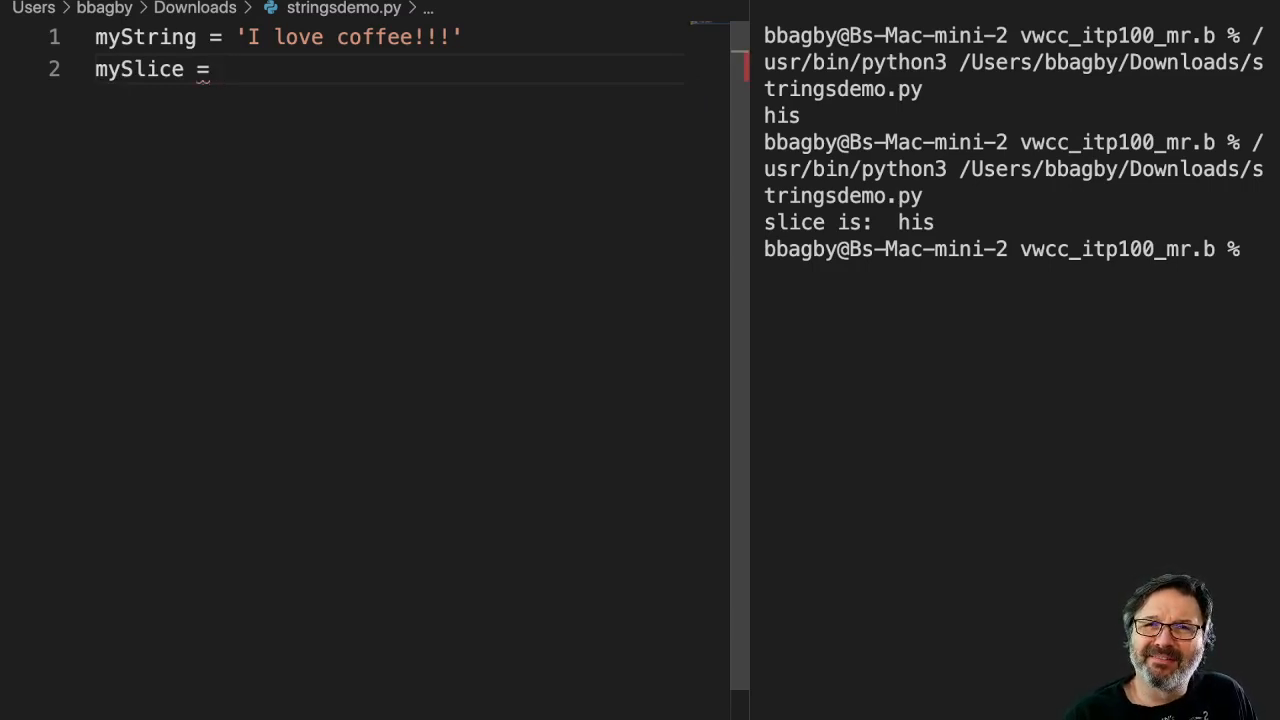
pyautogui.write('myString')
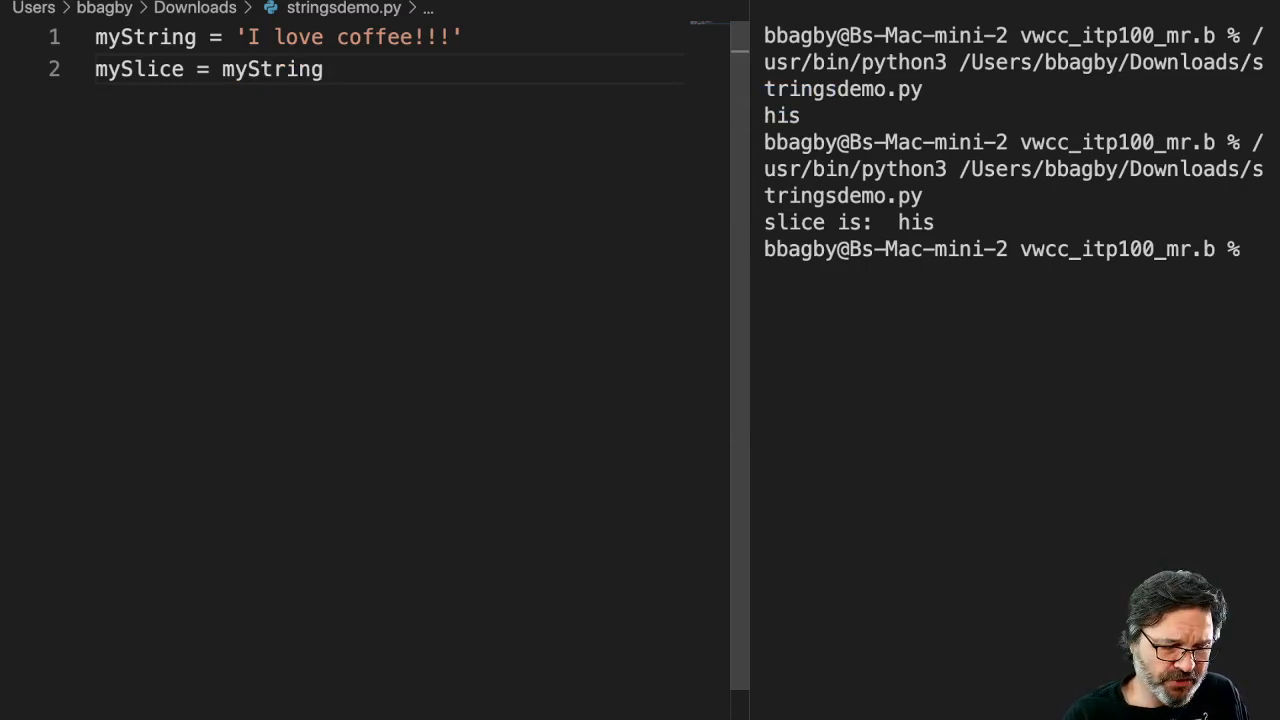
pyautogui.write('()')
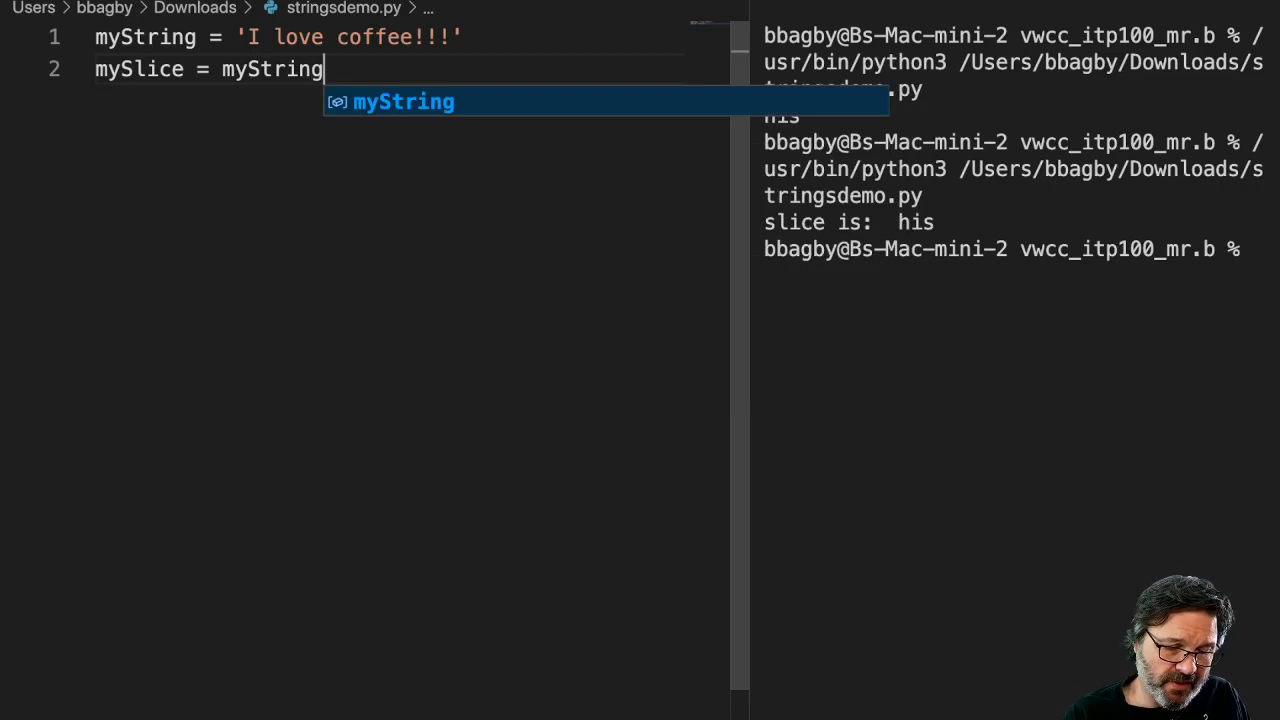
# - Rewrite line 2 as mySlice = (myString[]) with empty slice brackets, noting the word love
pyautogui.write('[')
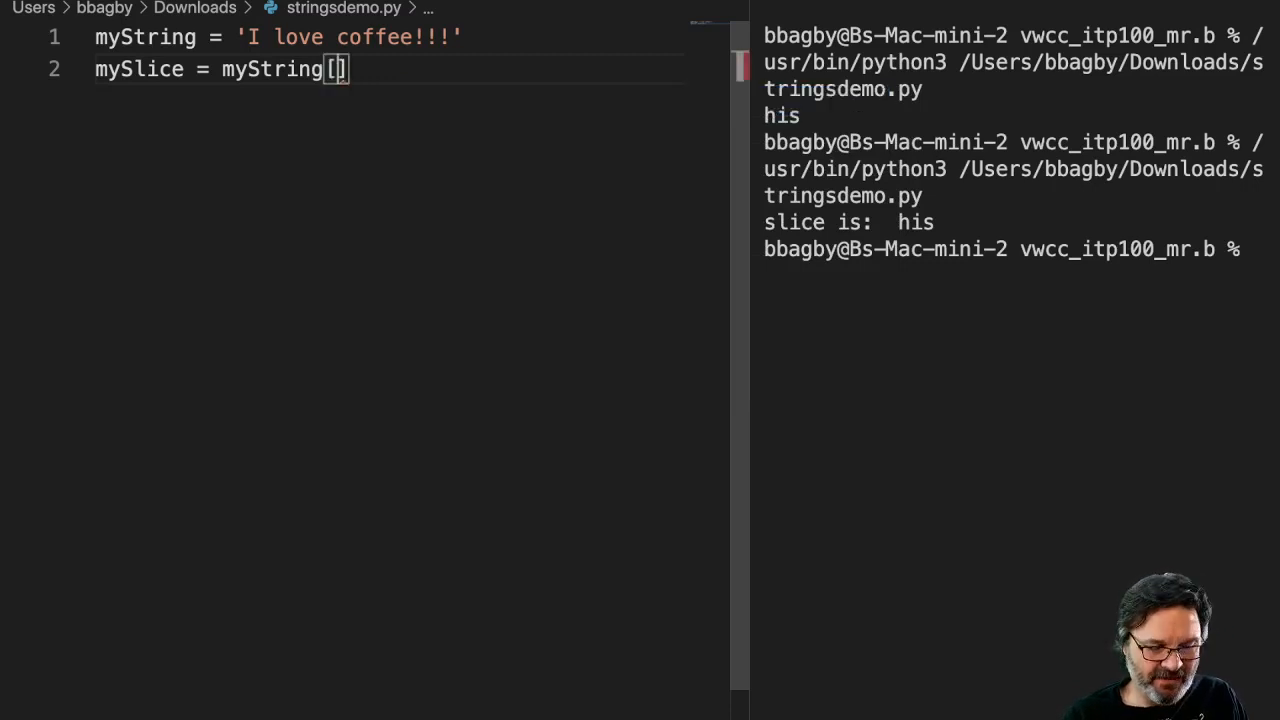
pyautogui.press('Backspace')
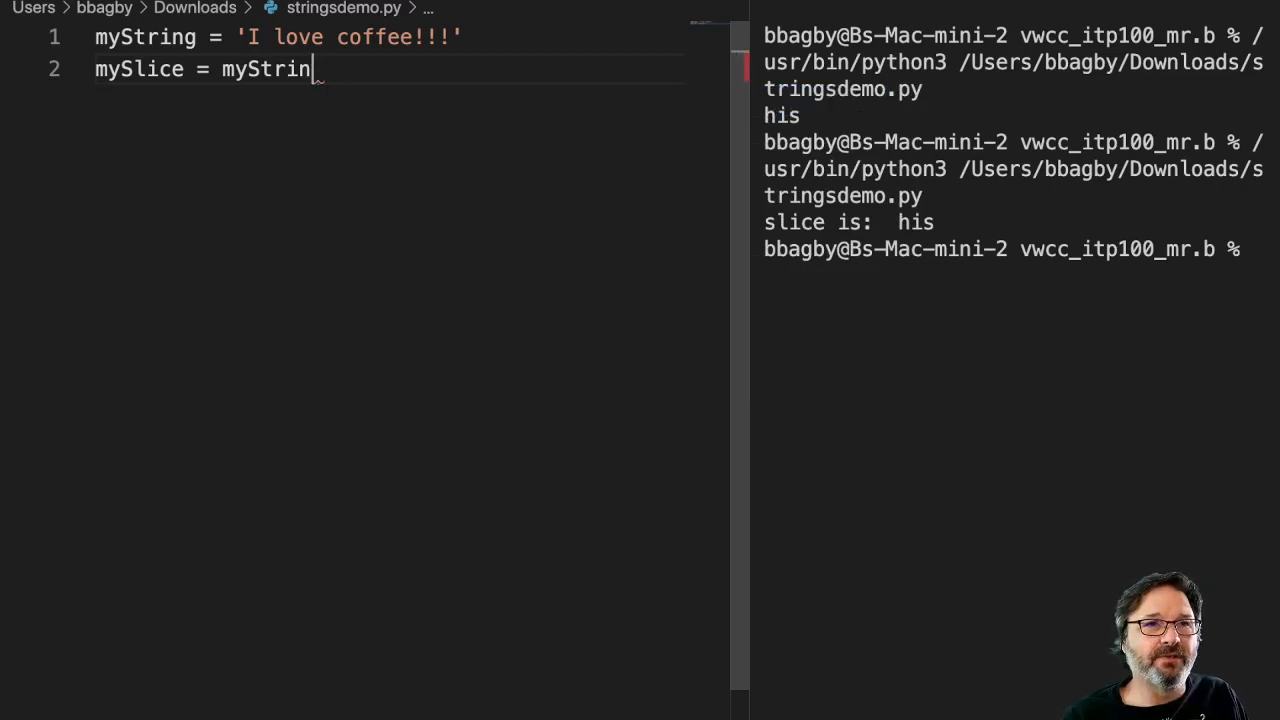
pyautogui.write('()')
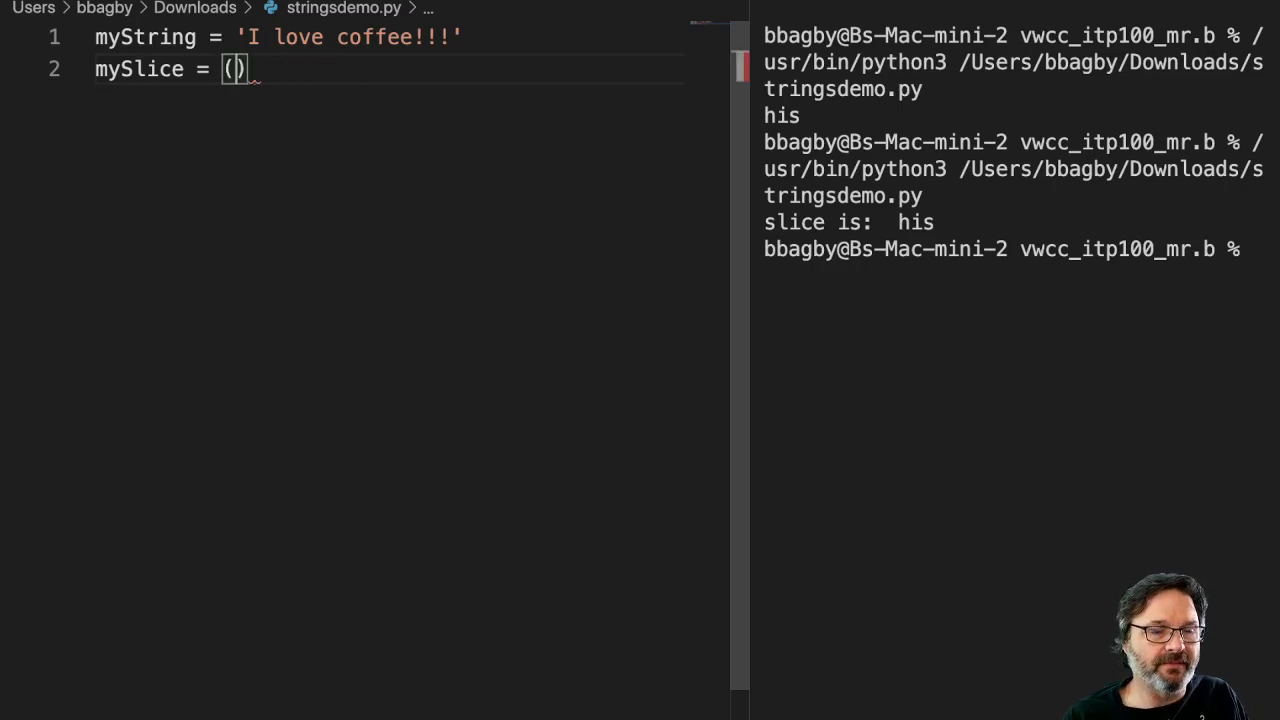
pyautogui.write('myСt')
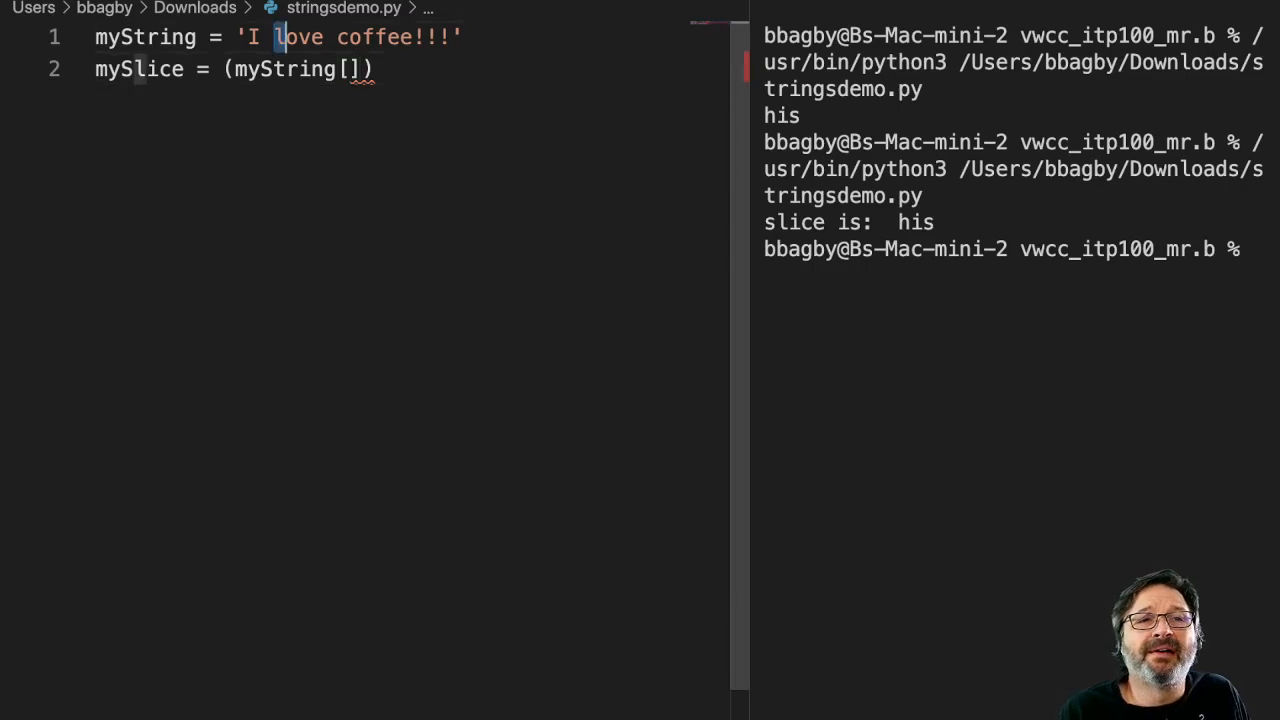
pyautogui.doubleClick(300, 36)
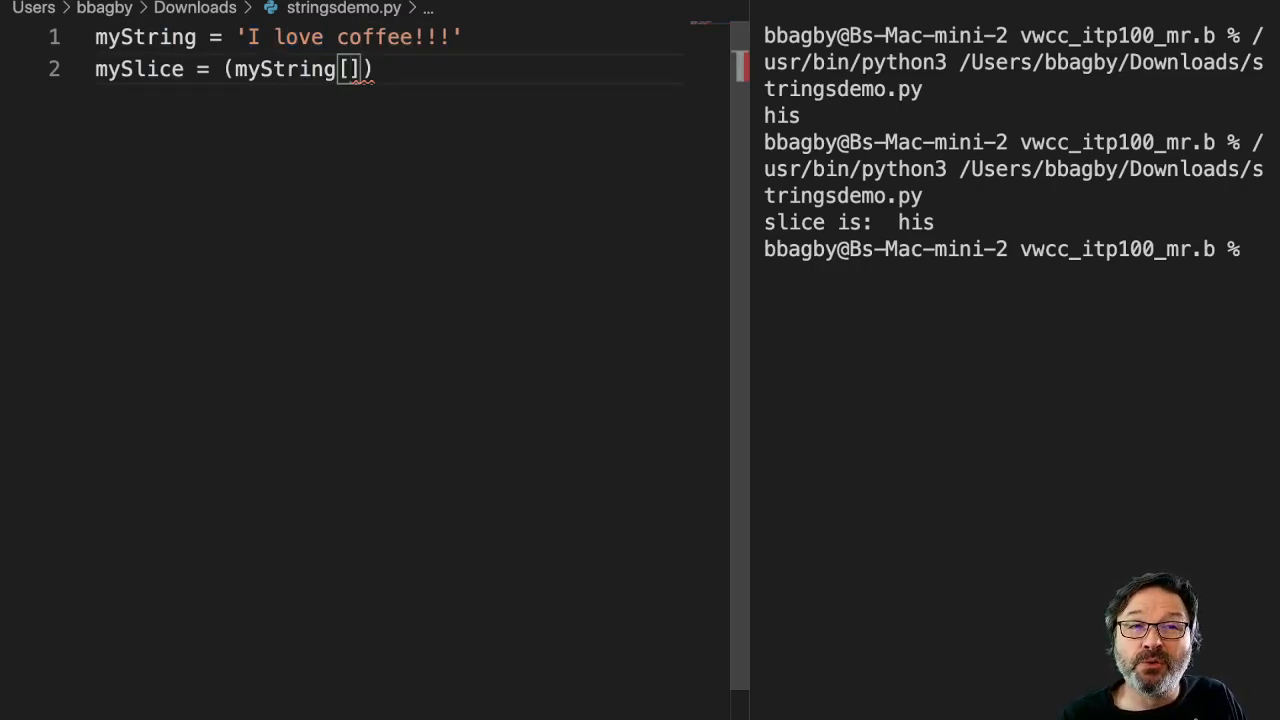
# - Fill the slice brackets with 2:6 so line 2 reads myString[2:6]
pyautogui.write('2')
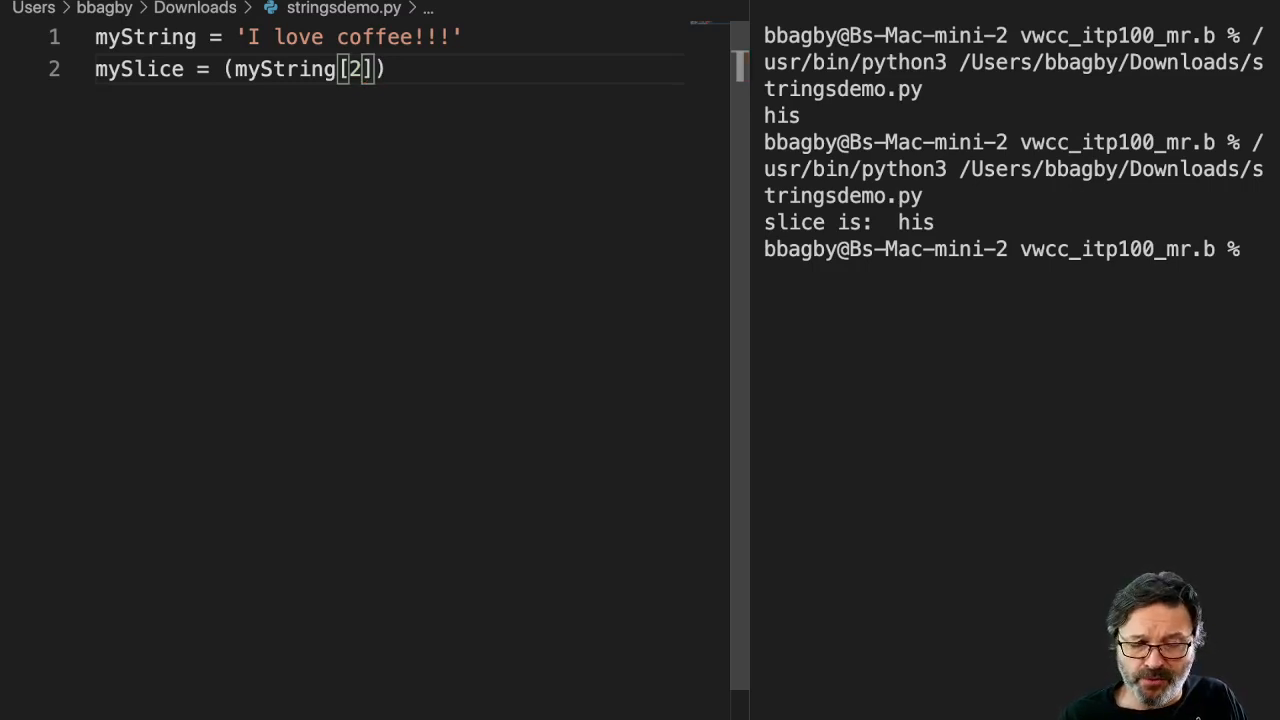
pyautogui.write(':')
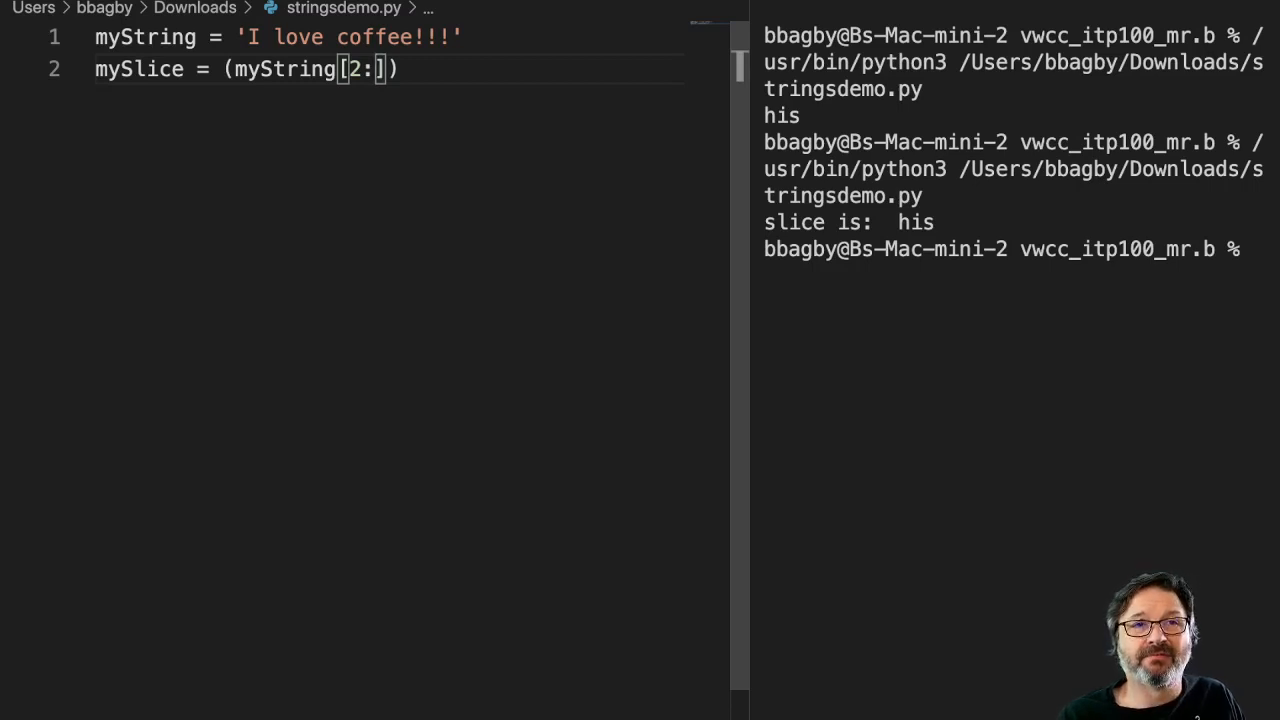
pyautogui.write('6')
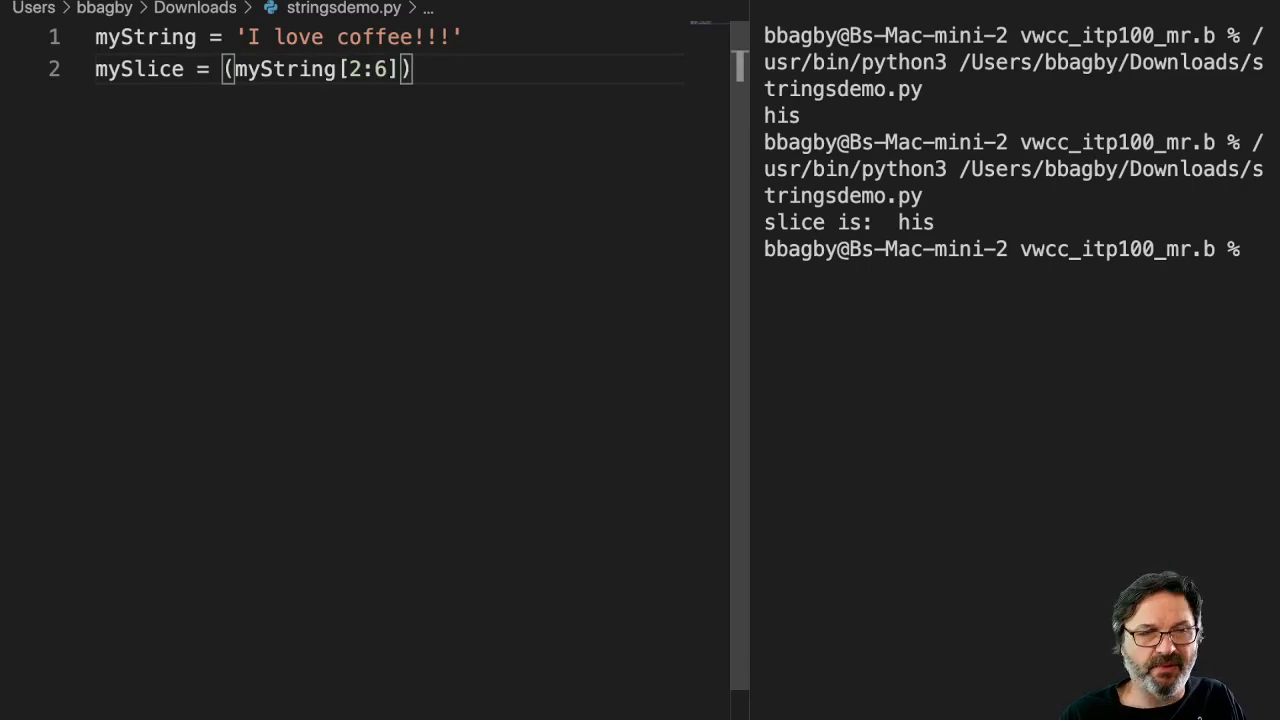
# - Add print(mySlice) on line 3, completing mySlice from autocomplete
pyautogui.write('print')
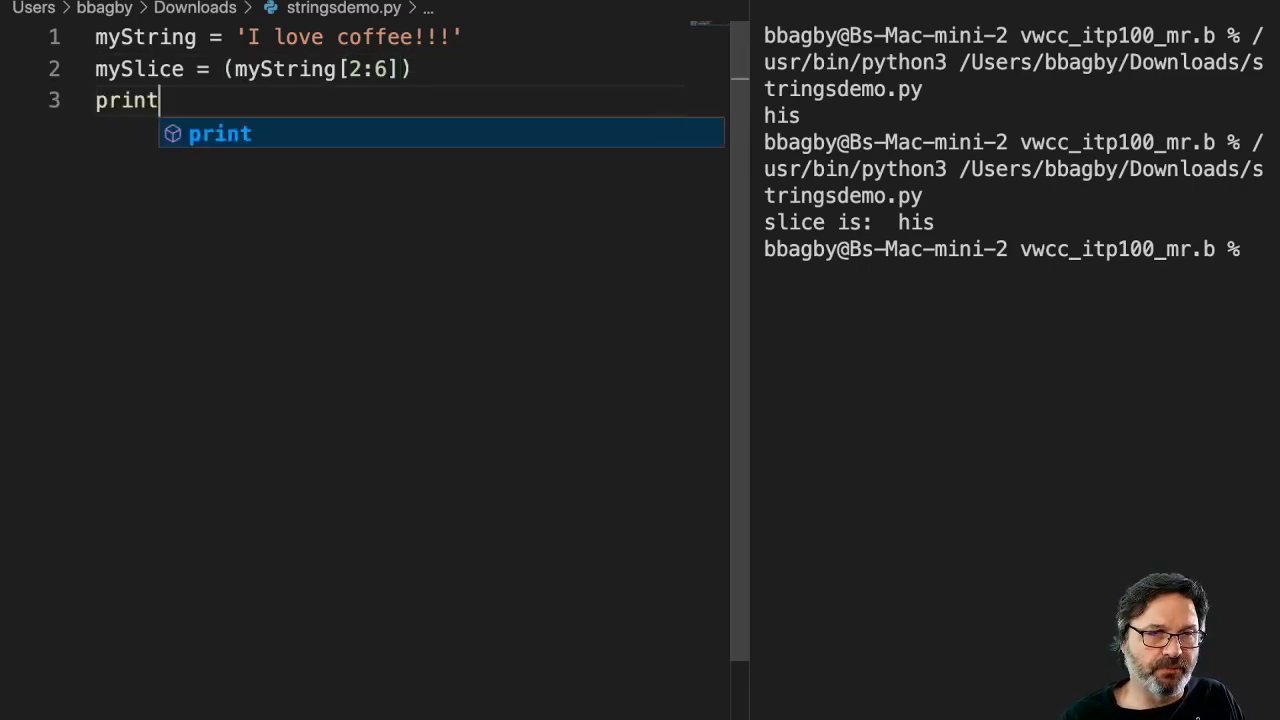
pyautogui.write('()')
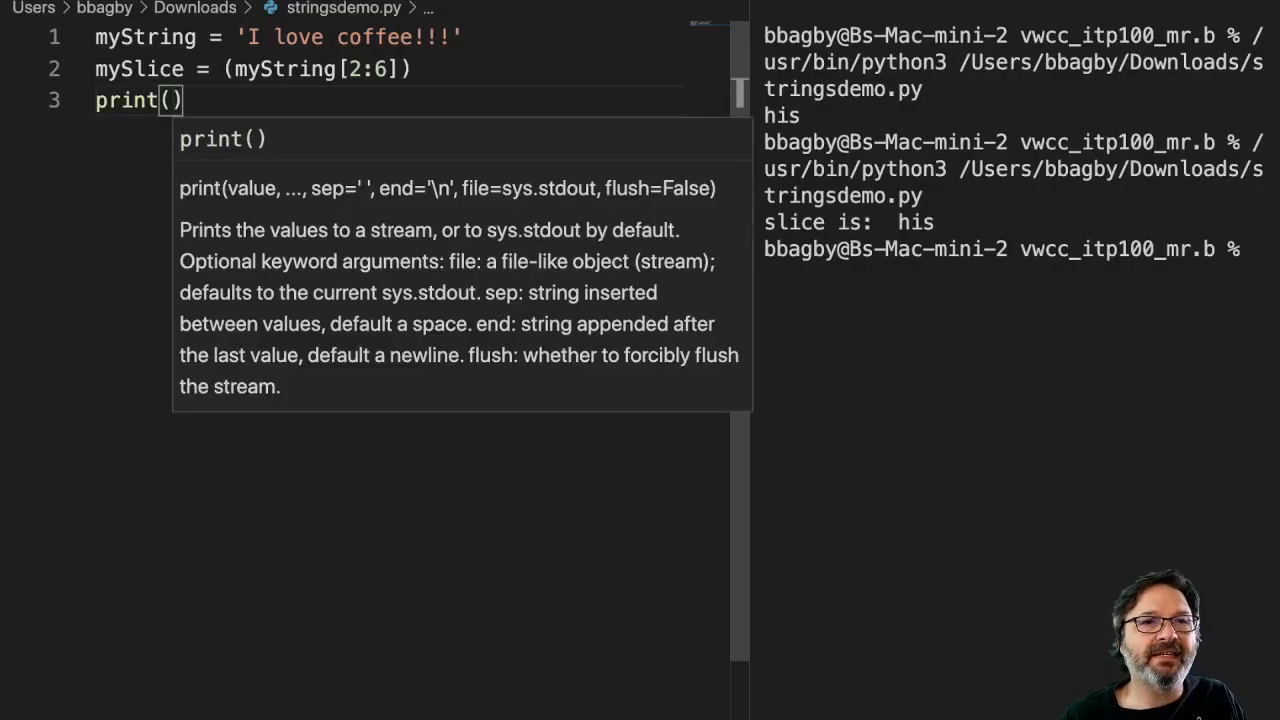
pyautogui.write('mySl')
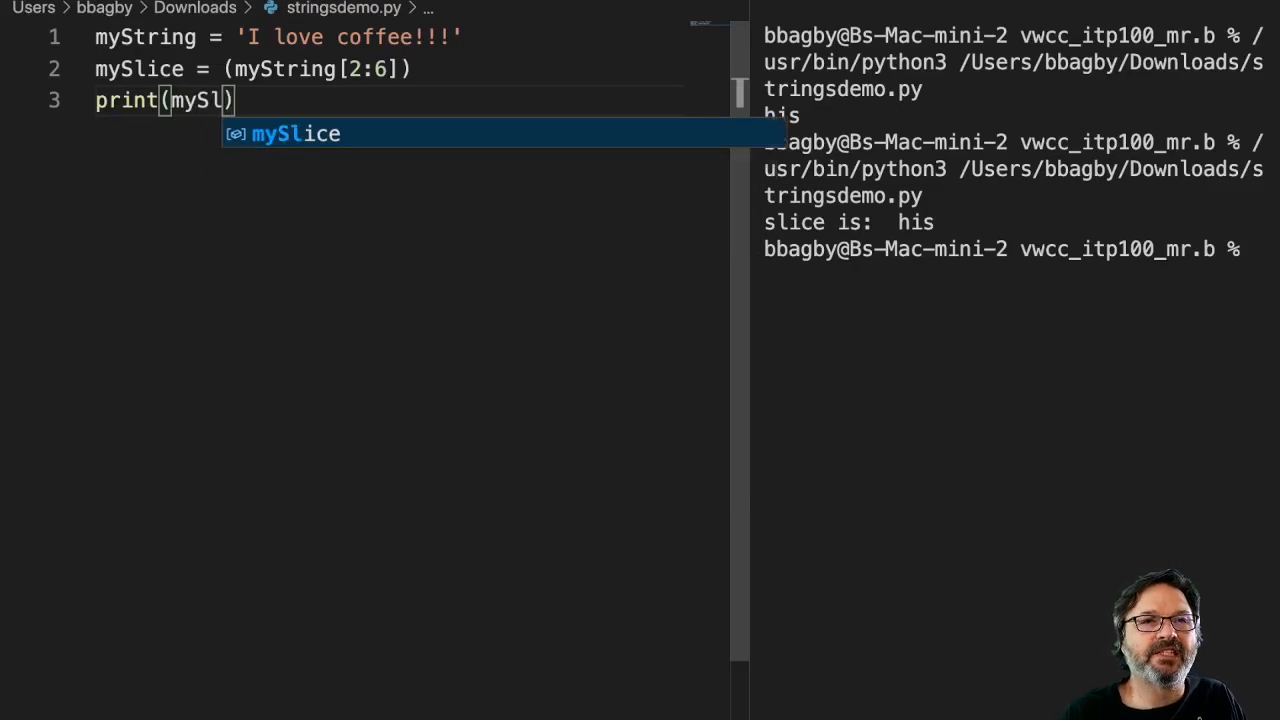
pyautogui.press('Tab')
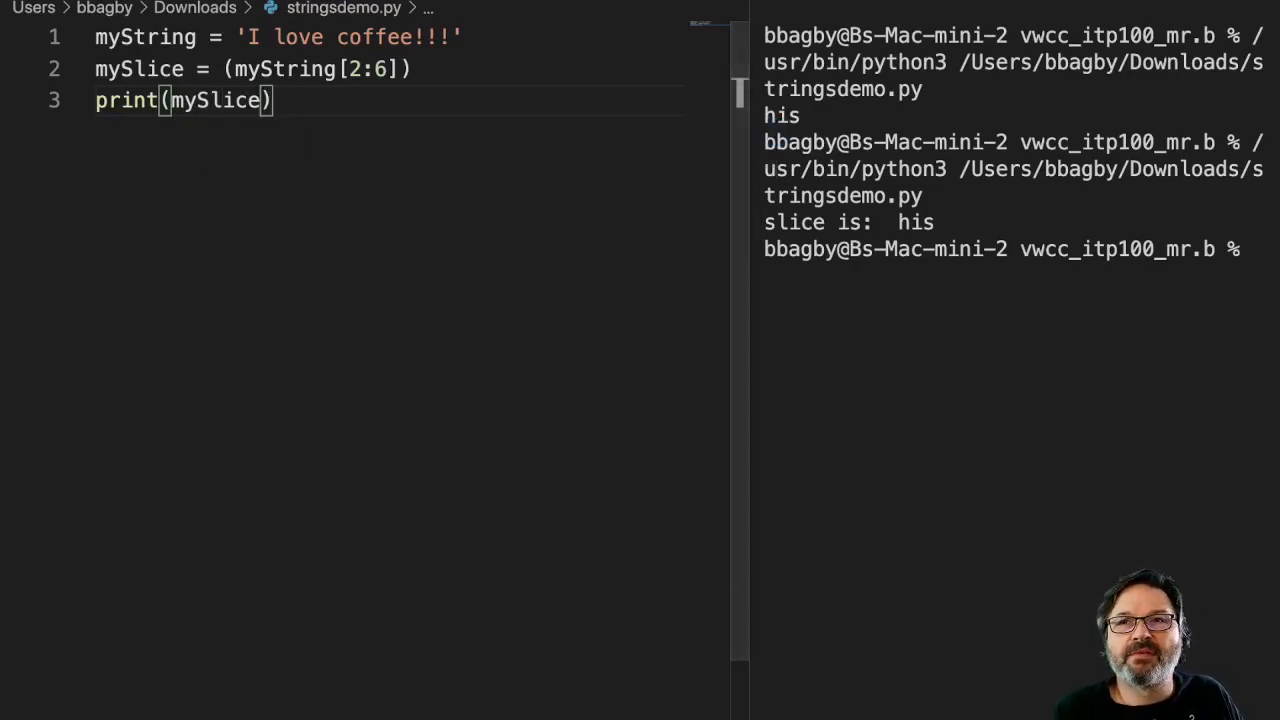
# - Run stringsdemo.py so the terminal prints love from the 2:6 slice
pyautogui.press('enter')
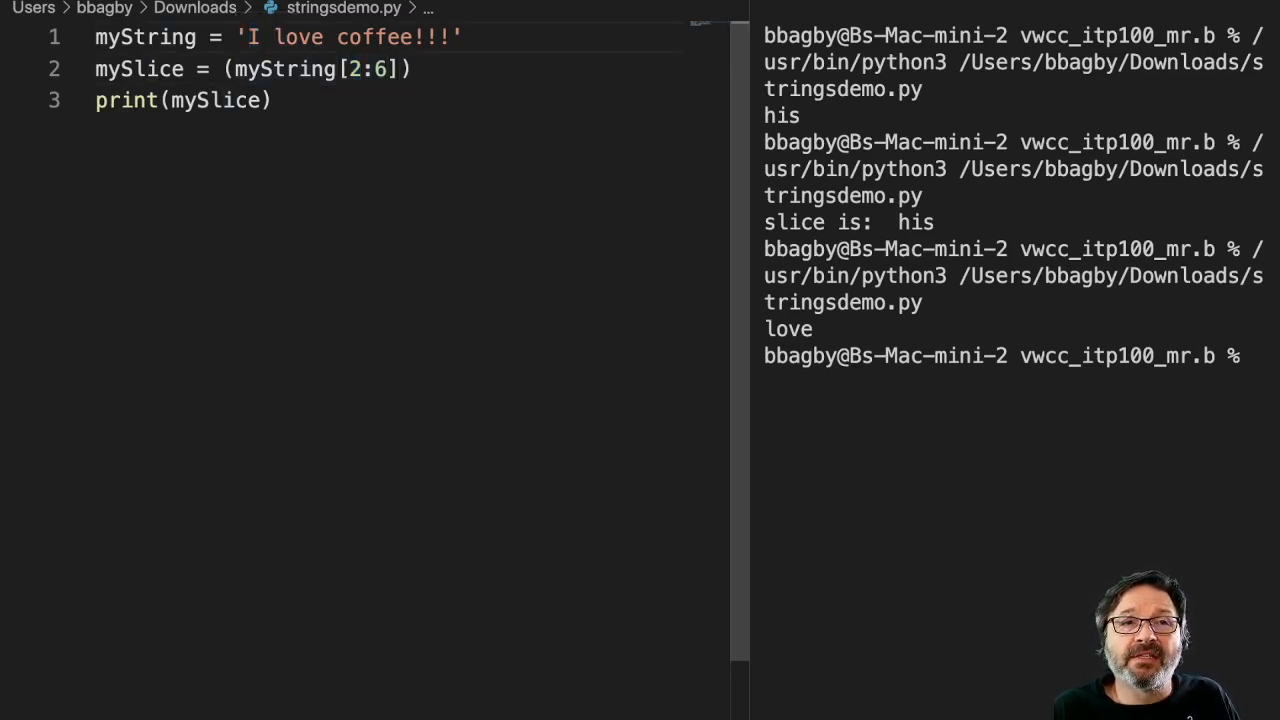
pyautogui.click(290, 36)
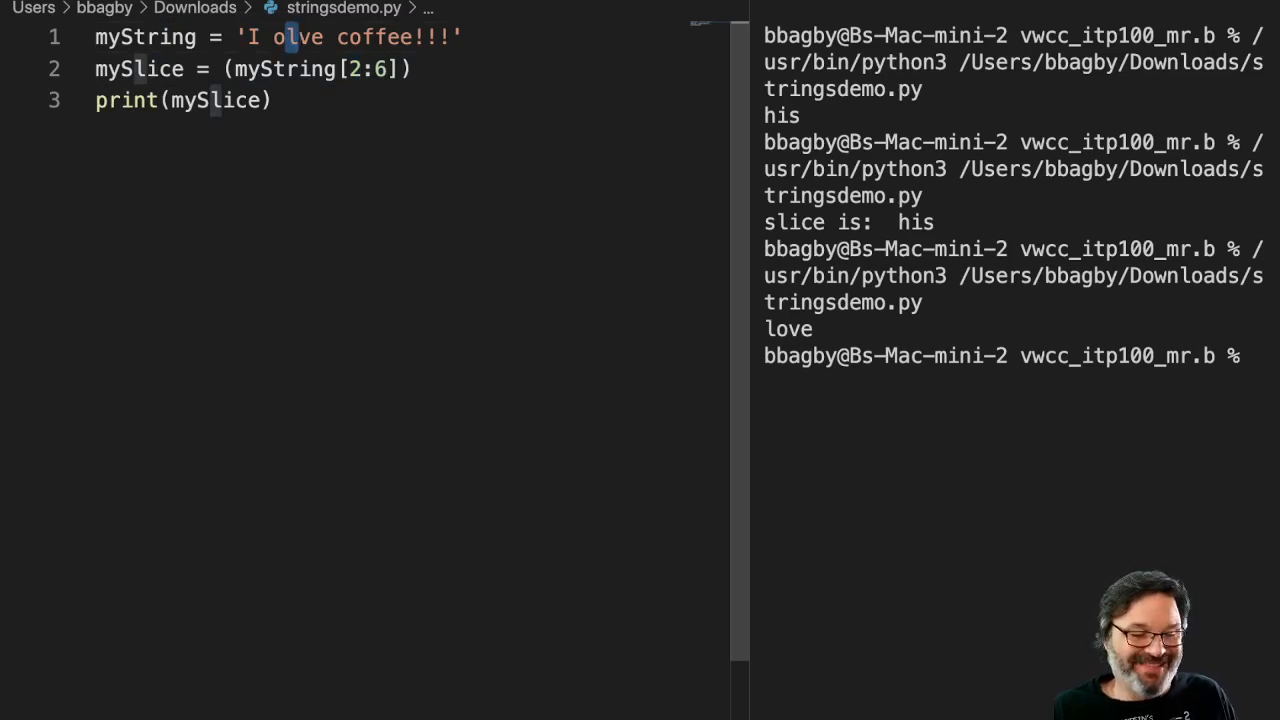